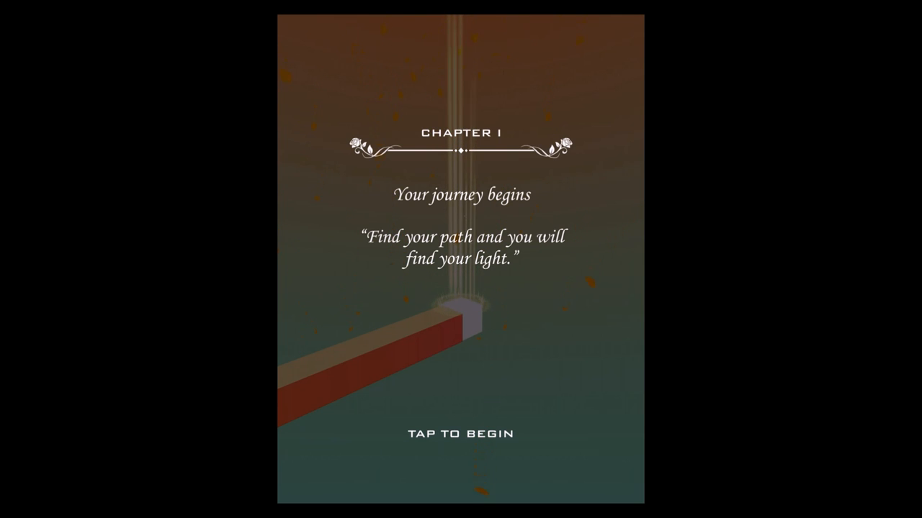
pyautogui.click(460, 432)
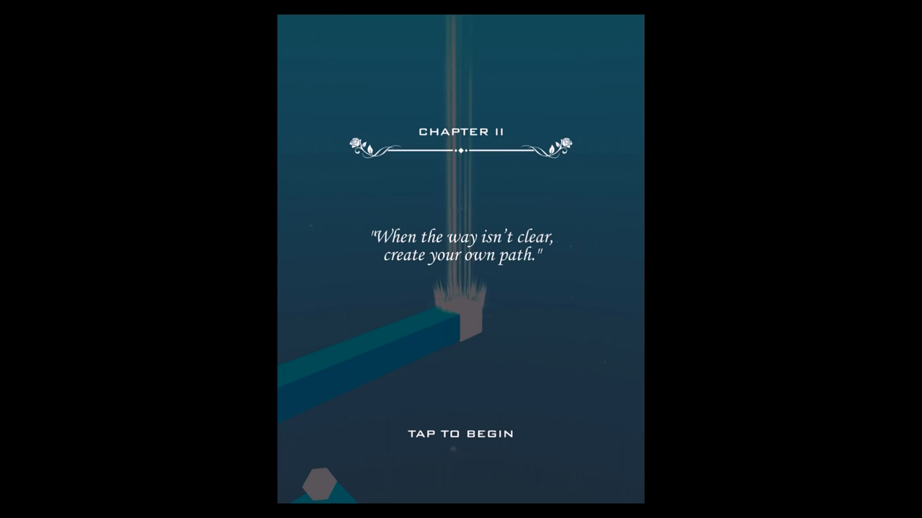
pyautogui.click(461, 432)
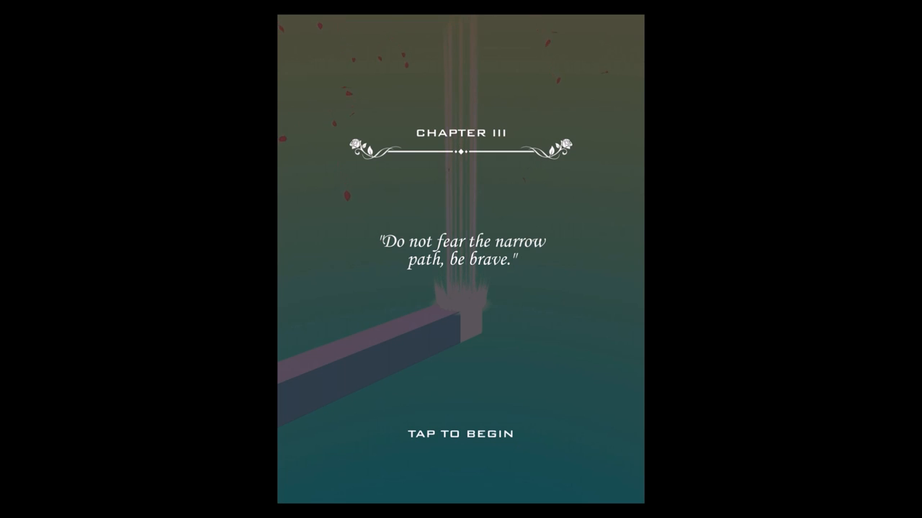
pyautogui.click(461, 432)
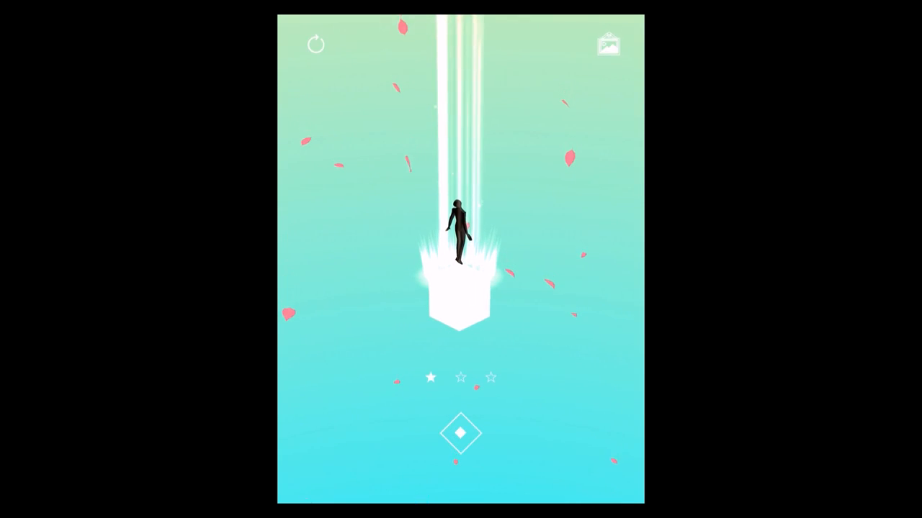
pyautogui.click(461, 432)
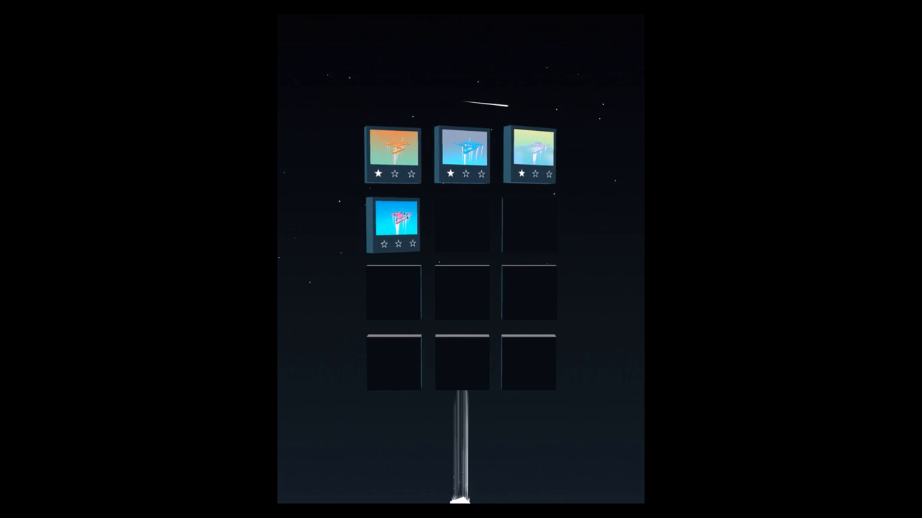